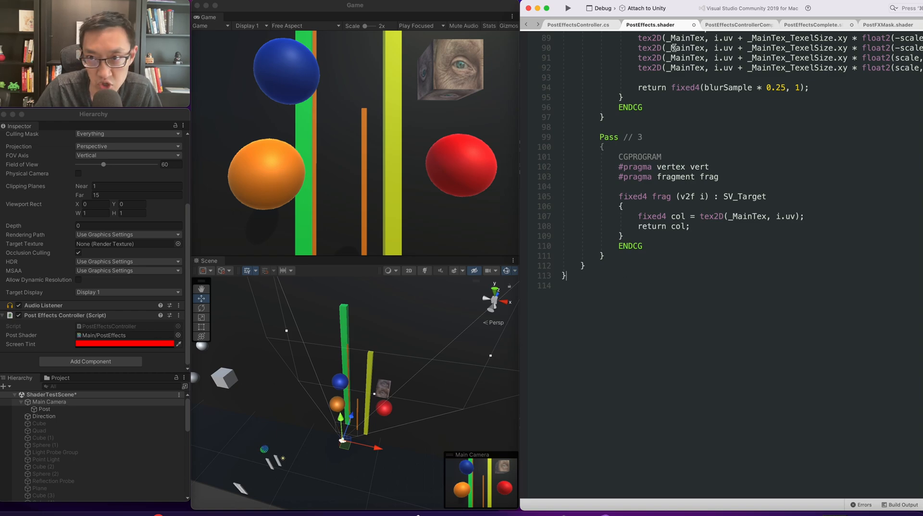
- Inspect how startRenderTexture and dest are used in the controller's Blit calls into pass 3
click(579, 25)
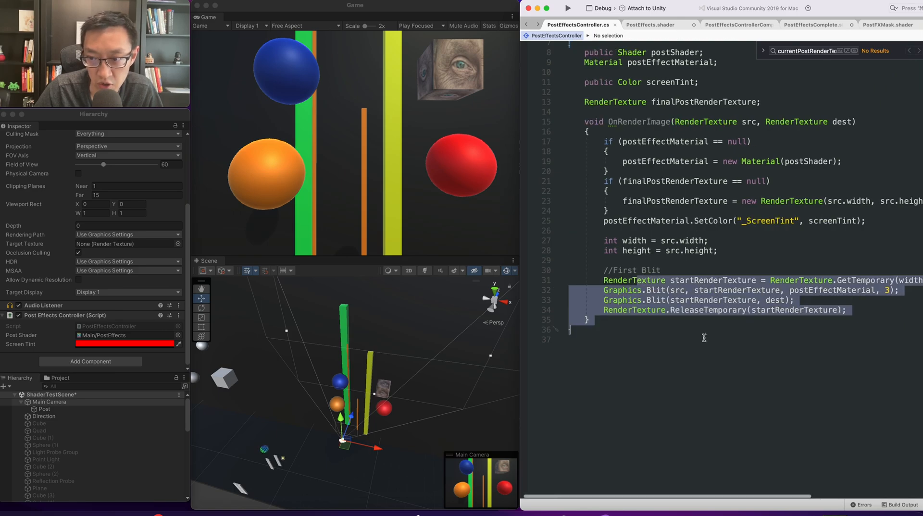
double_click(712, 280)
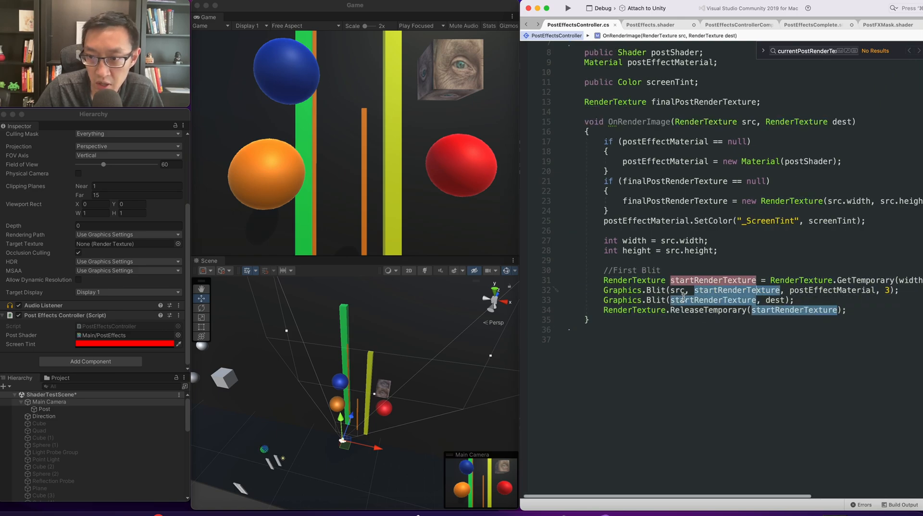
click(677, 327)
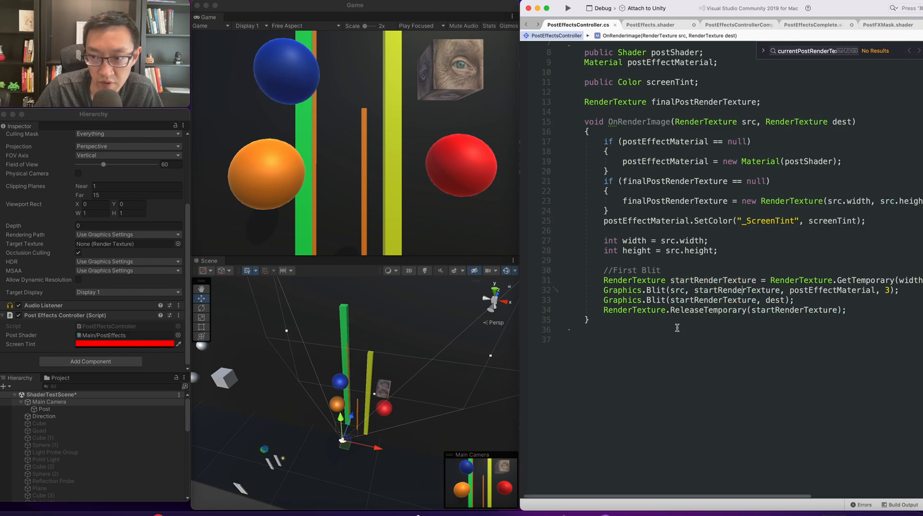
double_click(776, 300)
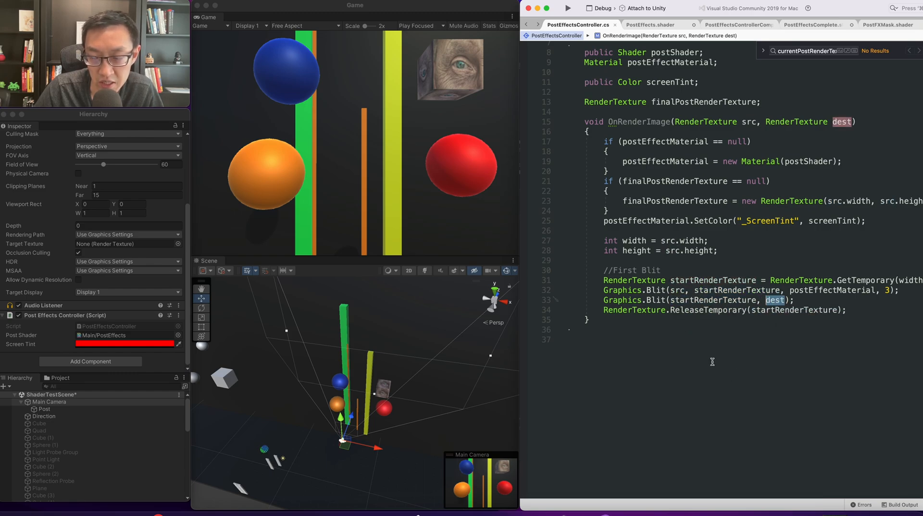
double_click(712, 280)
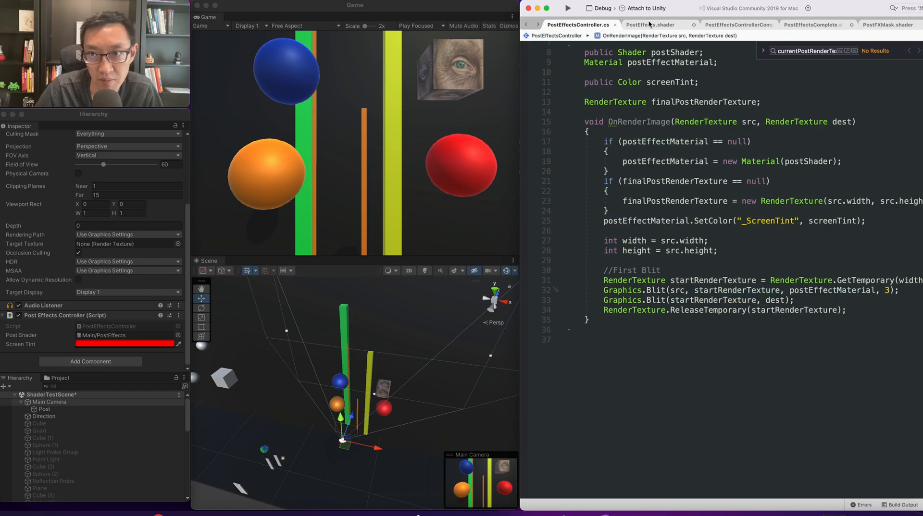
click(650, 25)
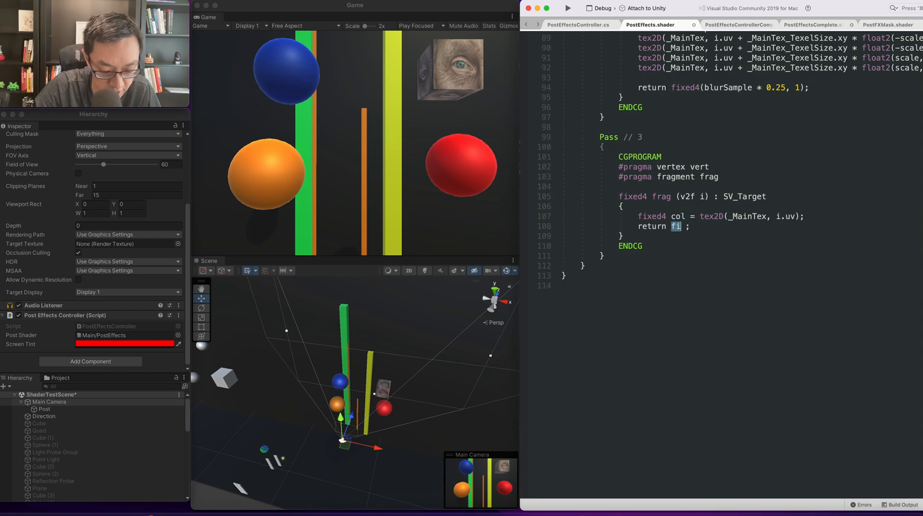
- Replace pass 3's return value with fixed4(i.uv,0,1) and add a blank line
double_click(675, 226)
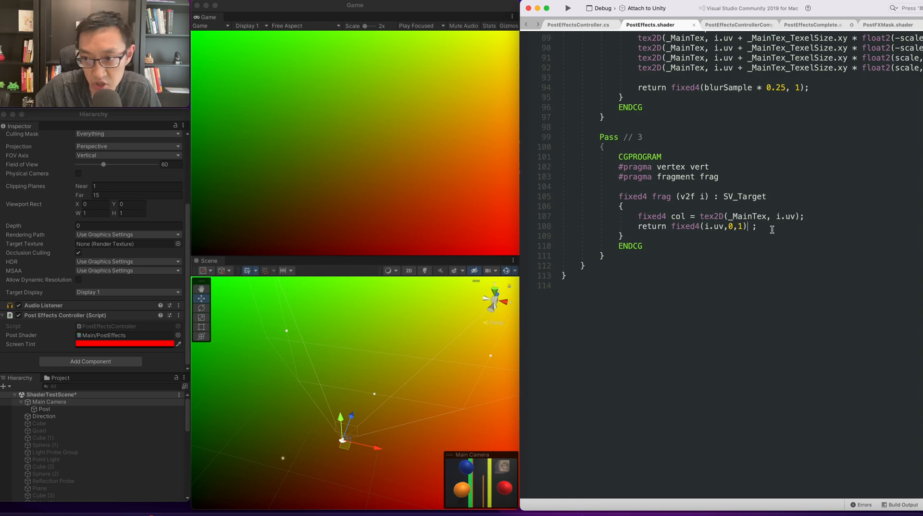
key(Return)
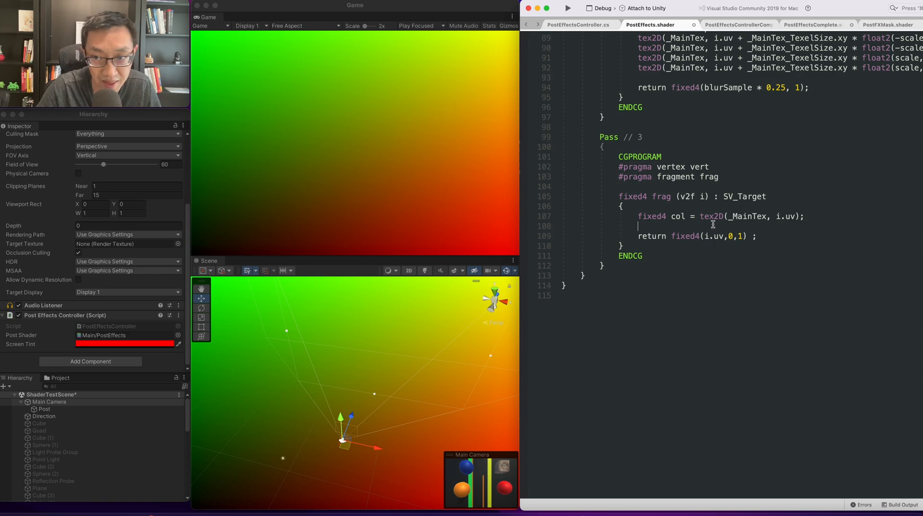
mouse_move(654, 273)
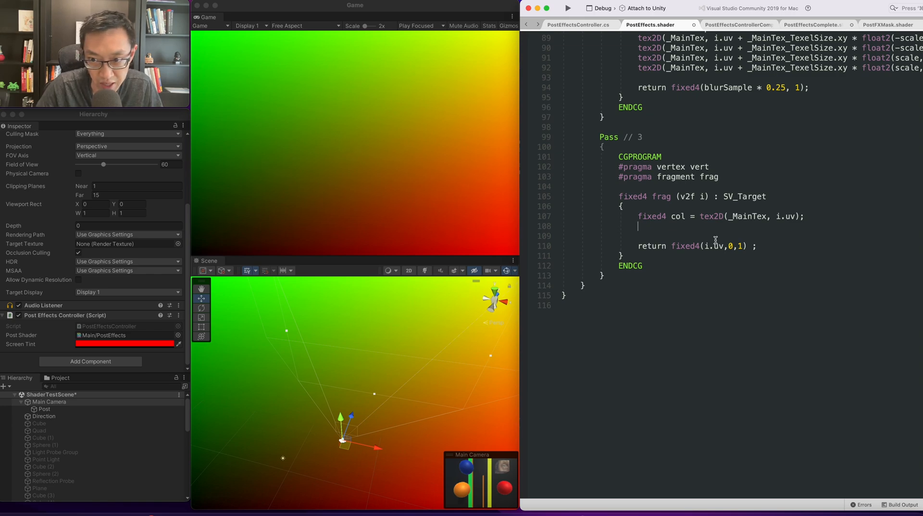
- Add float2 newVU = i.uv * 2 - 1, return it, and start float ring = length()
text(float2)
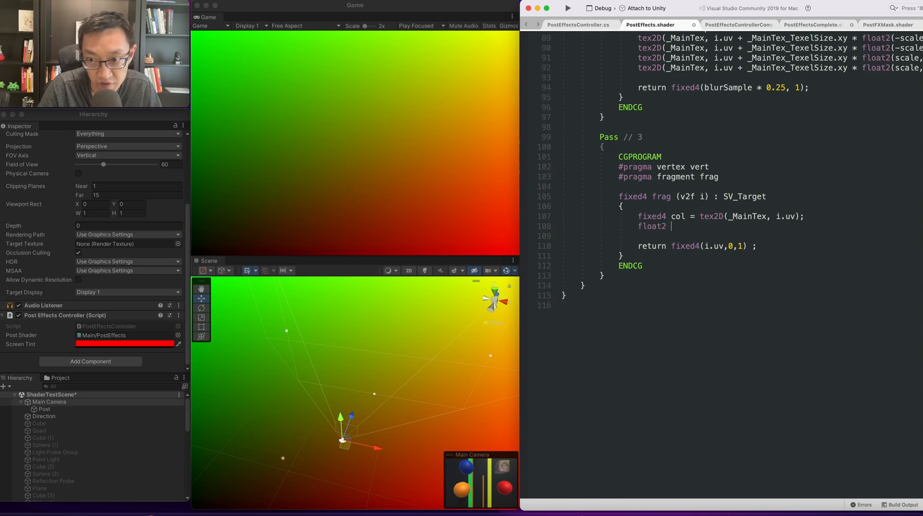
text(newVU = i.uv * 2 - 1;)
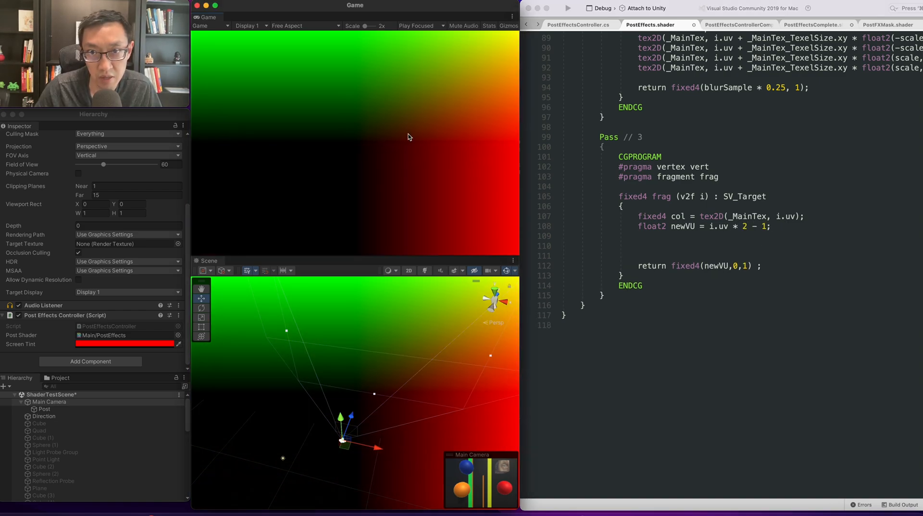
click(678, 241)
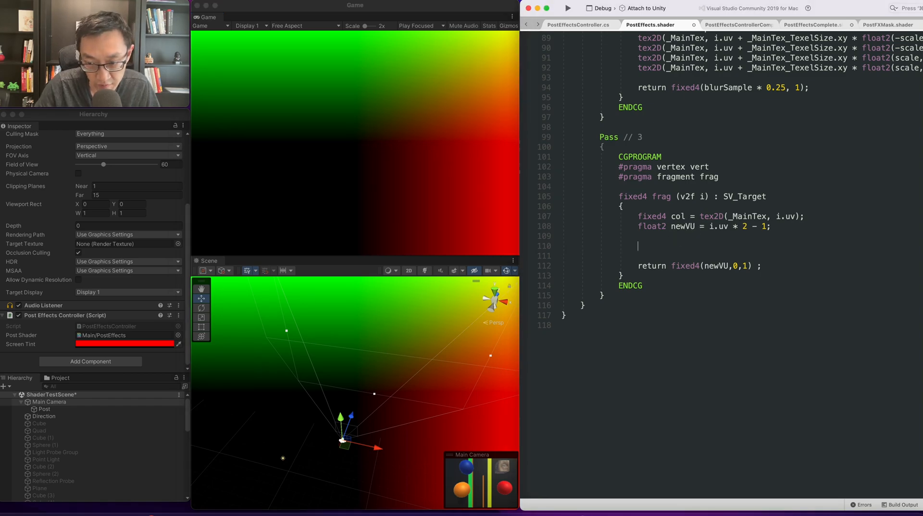
text(float)
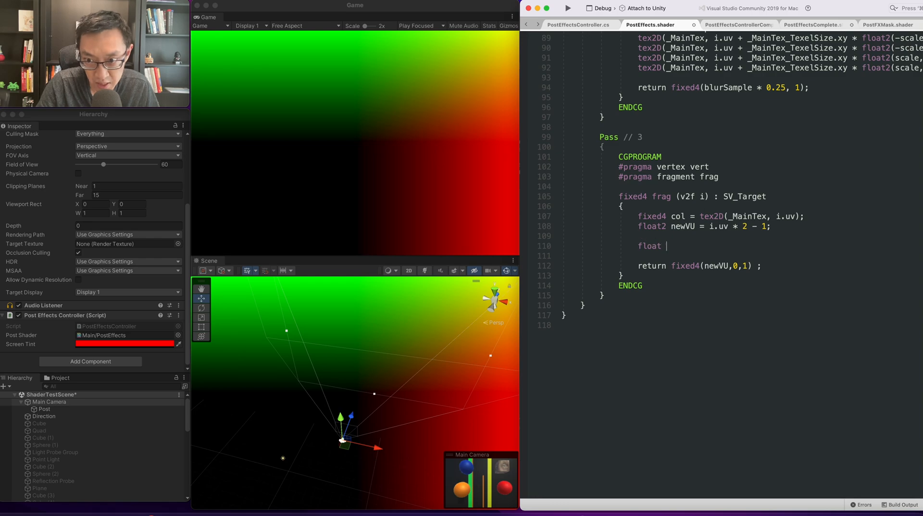
text(ring =)
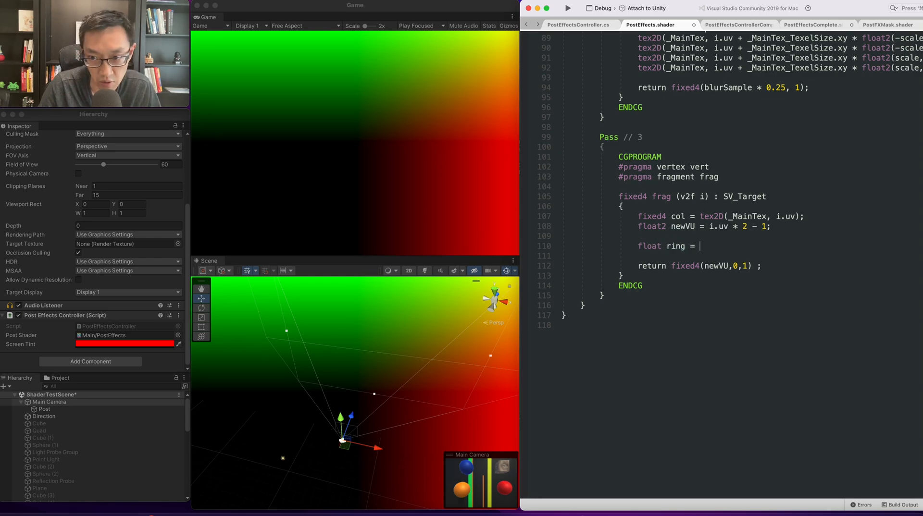
text(lef)
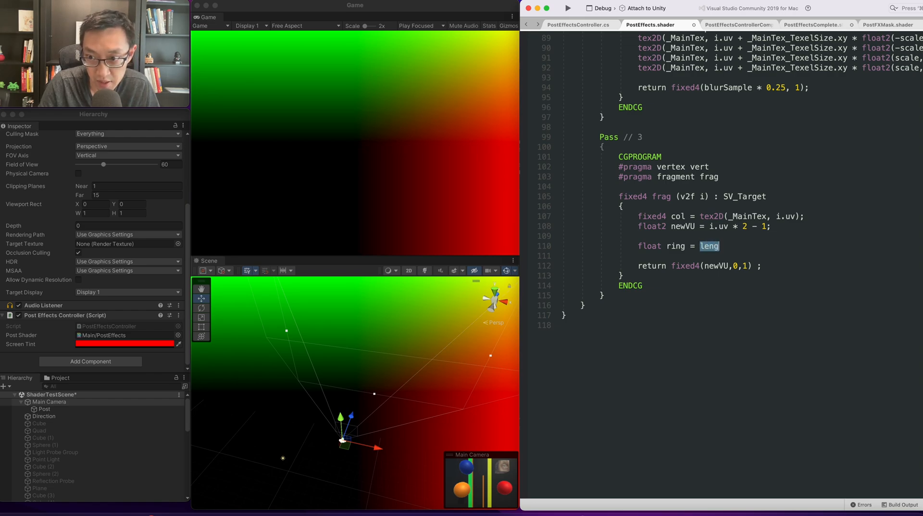
text(length())
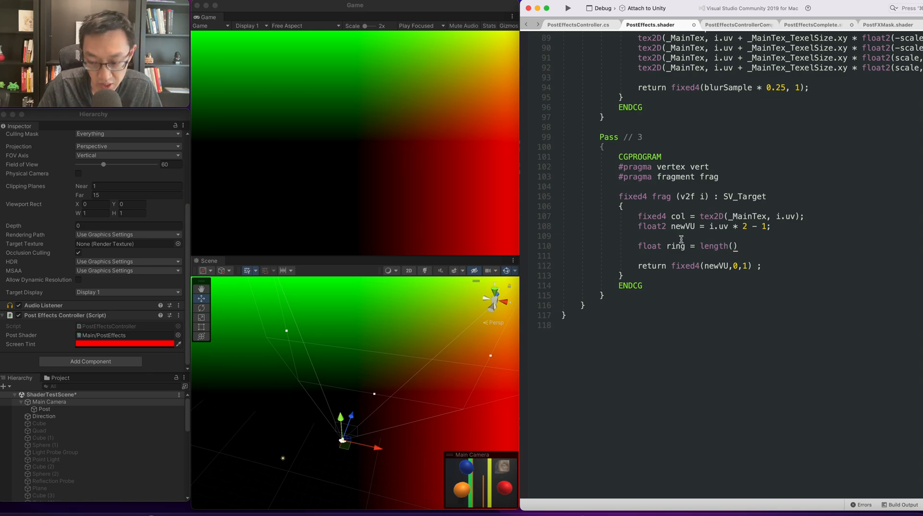
- Complete ring as length(newVU) and return fixed4(ring.xxx,1)
text(i.)
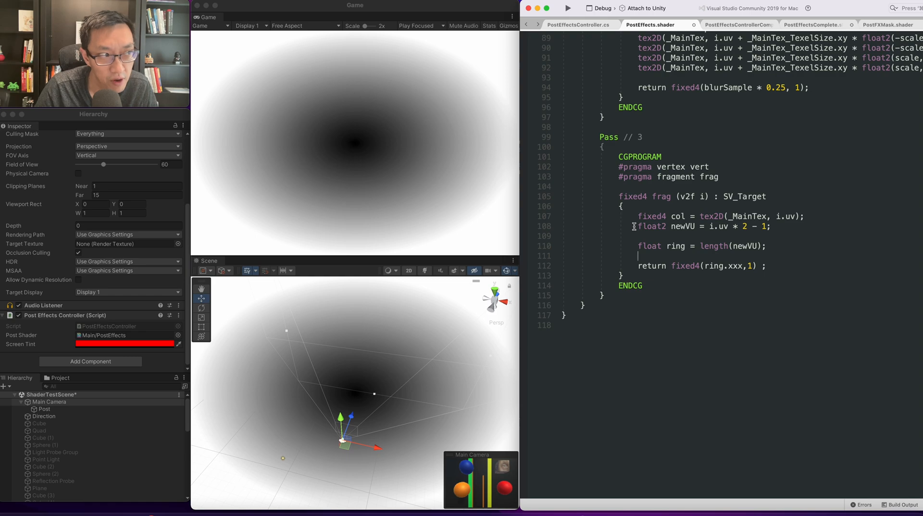
- In PostEffectsController, pass the UpperFeather value to the material with SetFloat
click(577, 24)
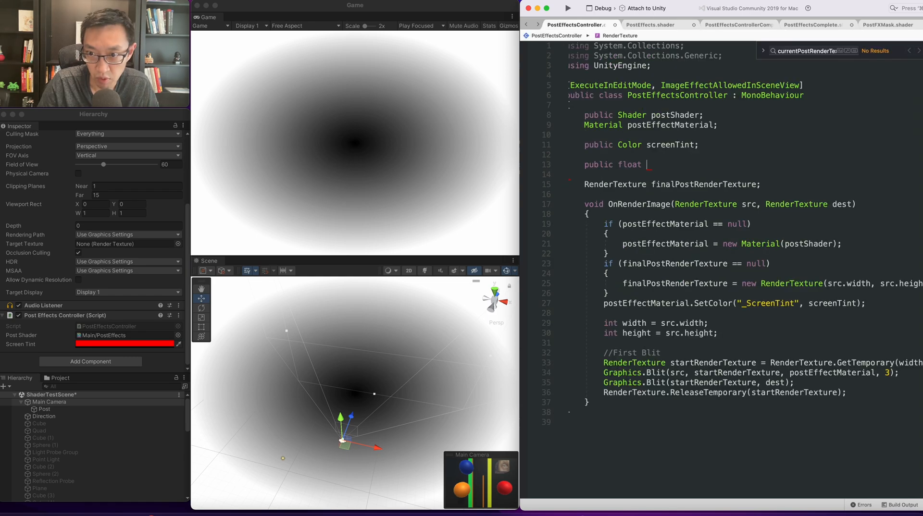
text(UpperFeather;)
text(postEffectMaterial.set("_UpperFeather", UpperFeather);)
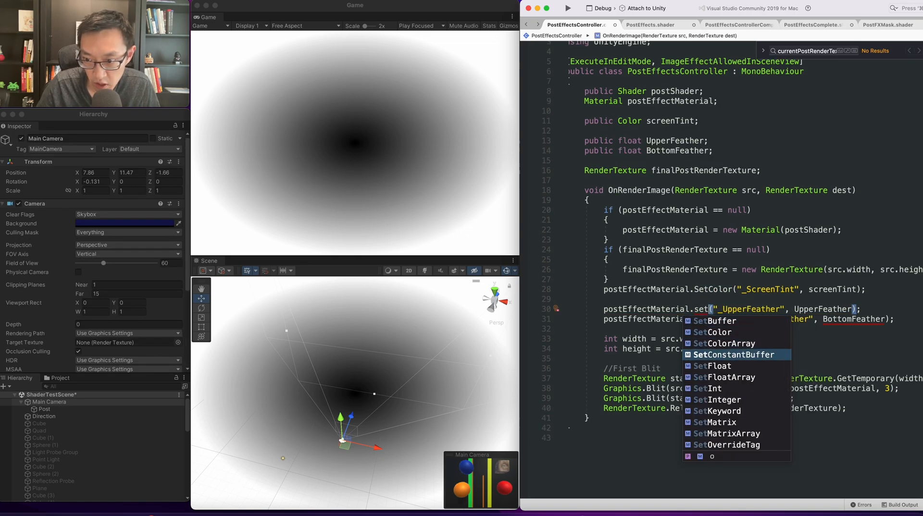
click(716, 366)
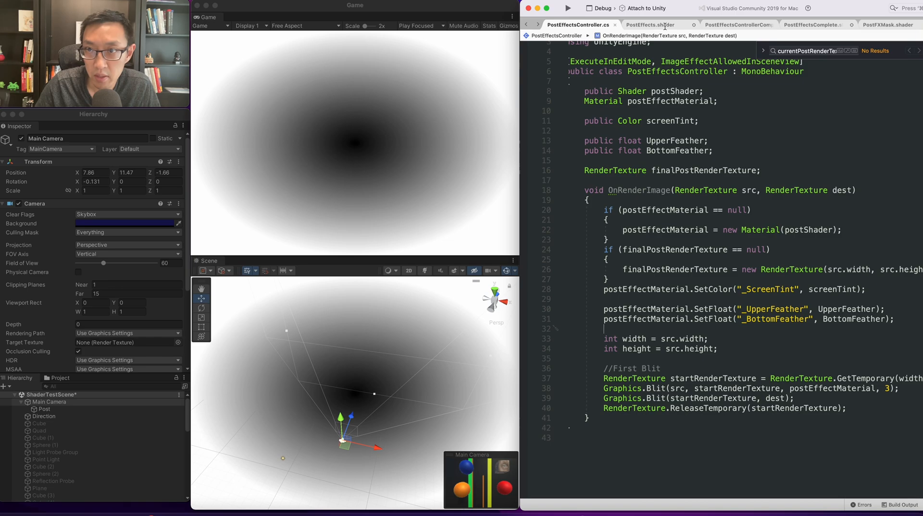
- Declare float _UpperFeather and float _BottomFeather in pass 3 above the frag function
click(650, 25)
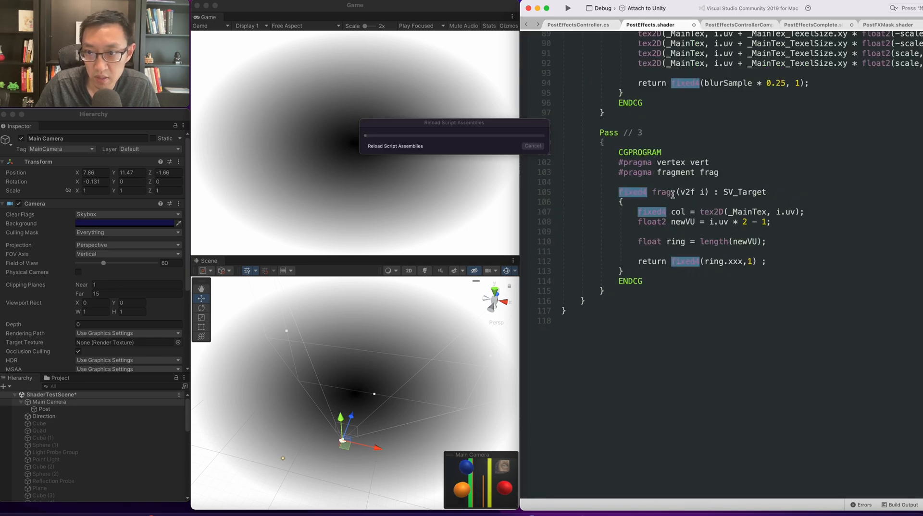
scroll(up, 3)
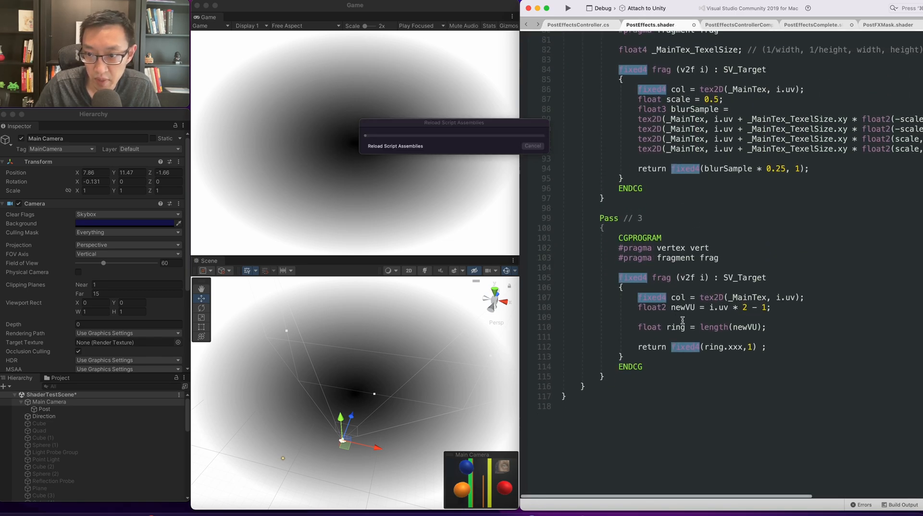
scroll(up, 3)
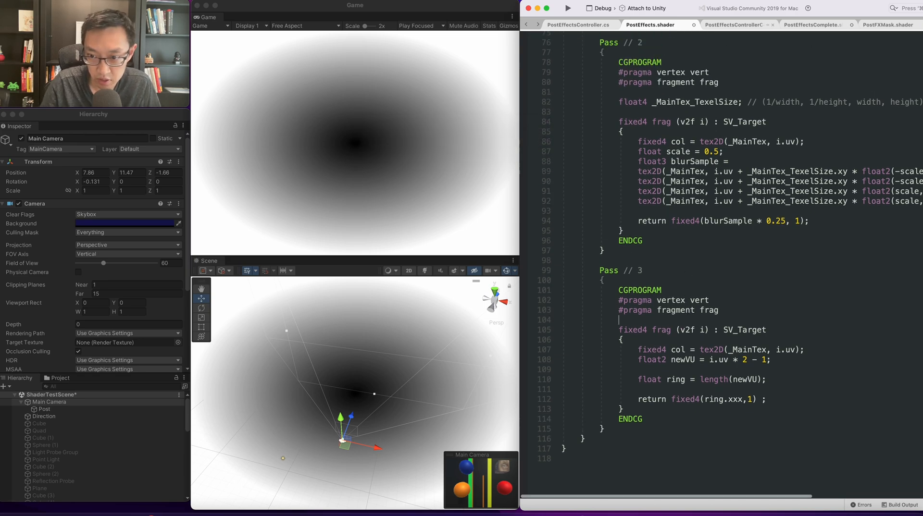
key(enter)
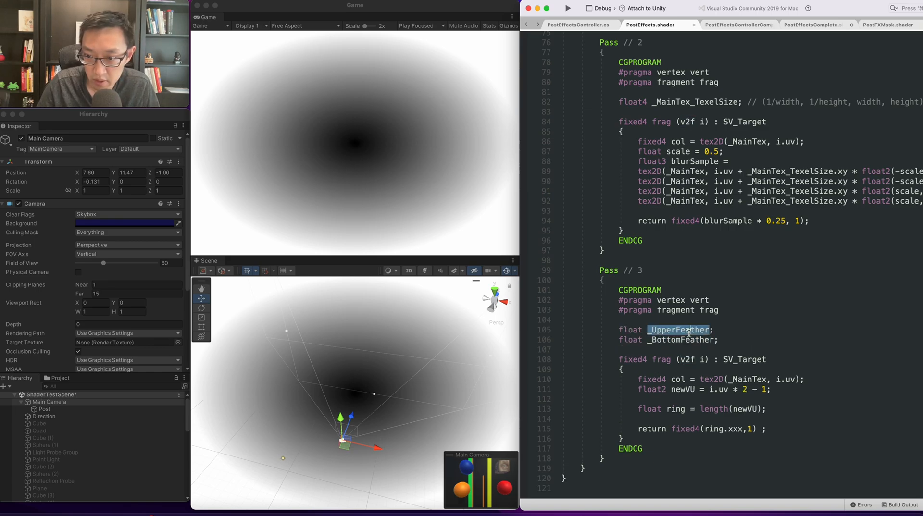
scroll(down, 3)
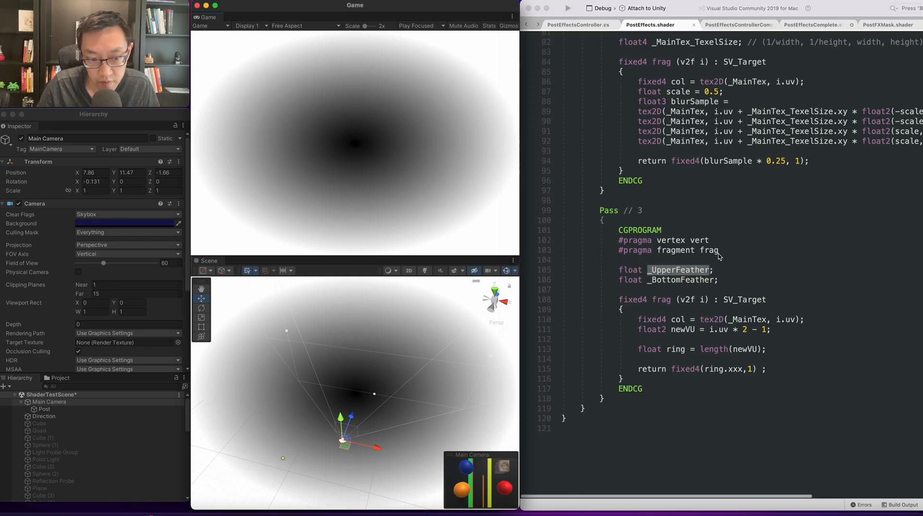
scroll(down, 3)
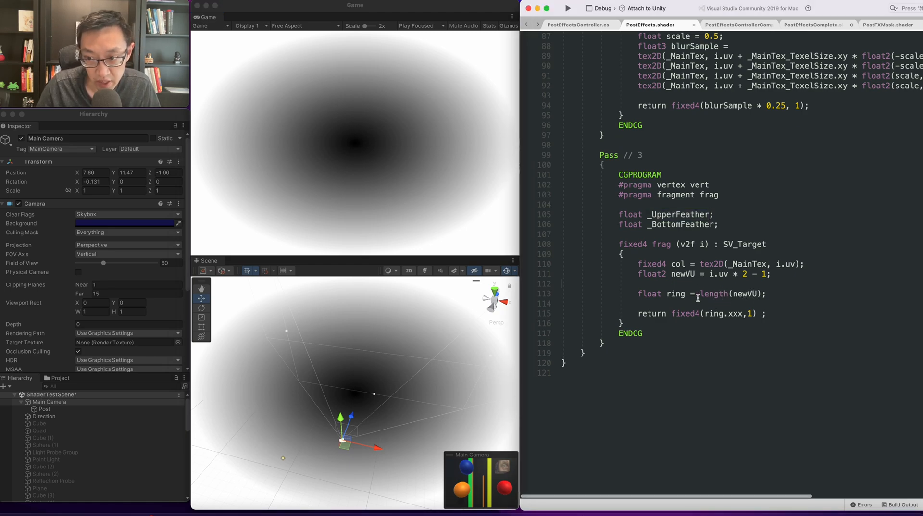
- Rename the ring variable to upperRing and start its smoothstep() expression
double_click(713, 293)
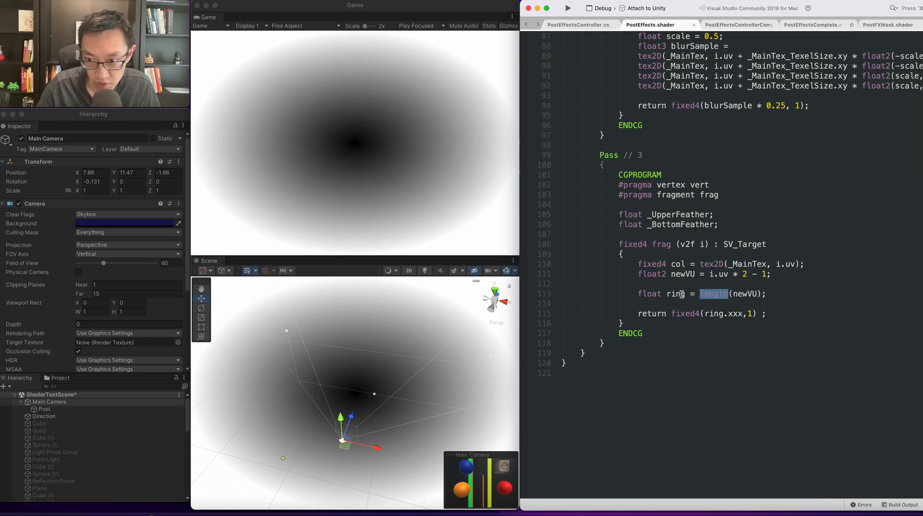
text(upperRub)
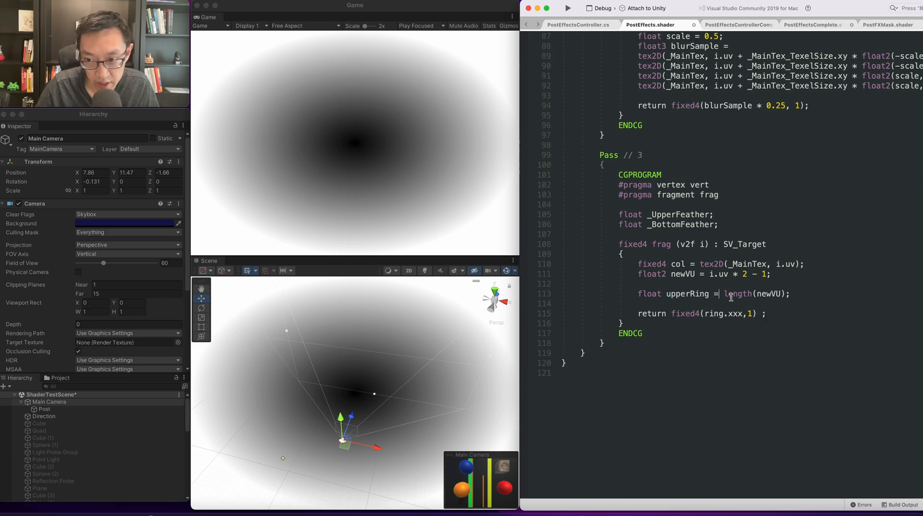
text(smoothstep()
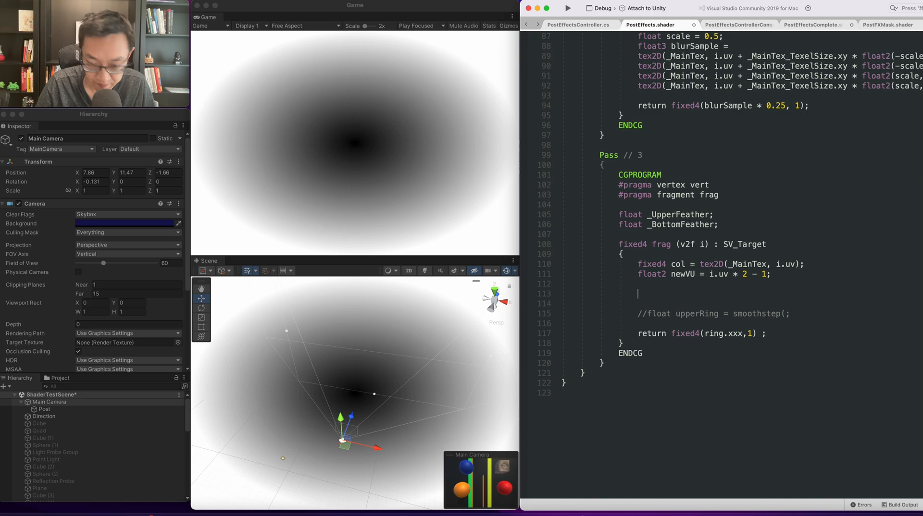
- Add a looping timer: float timer = frac(_Time.y)
text(float)
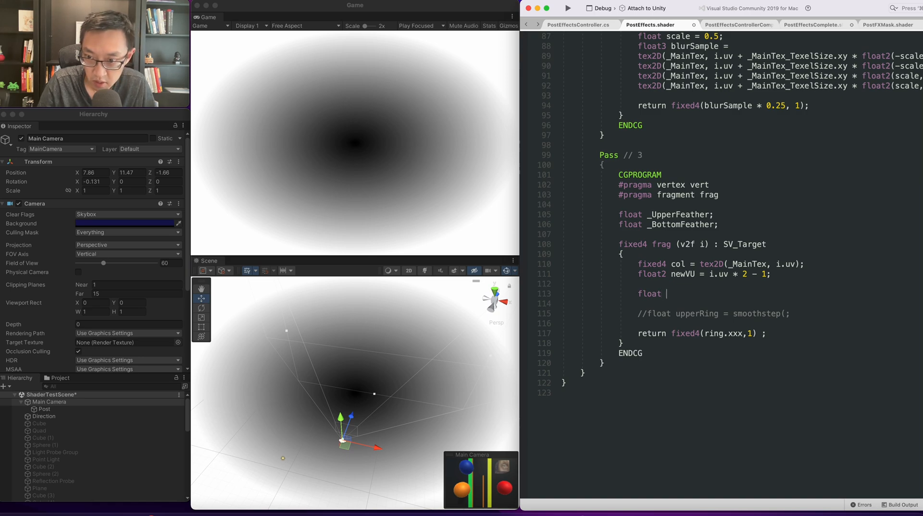
text(timer =)
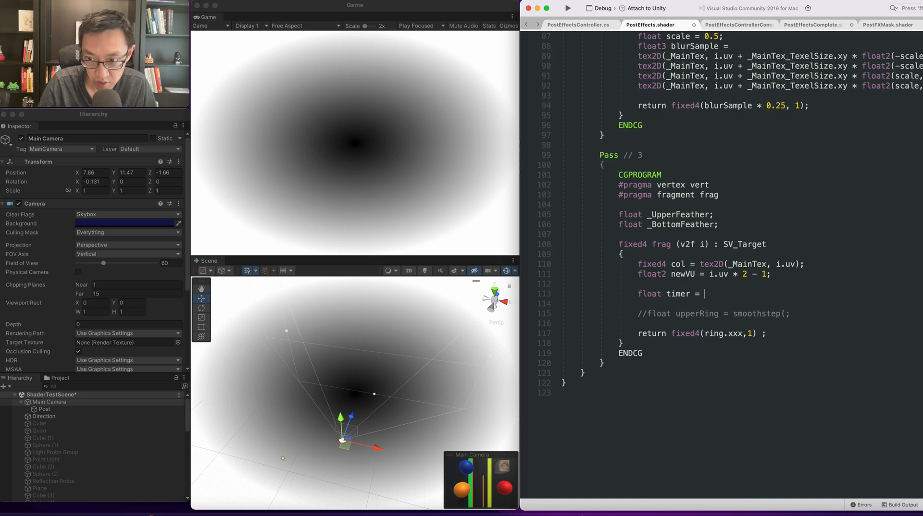
text(_Time.y)
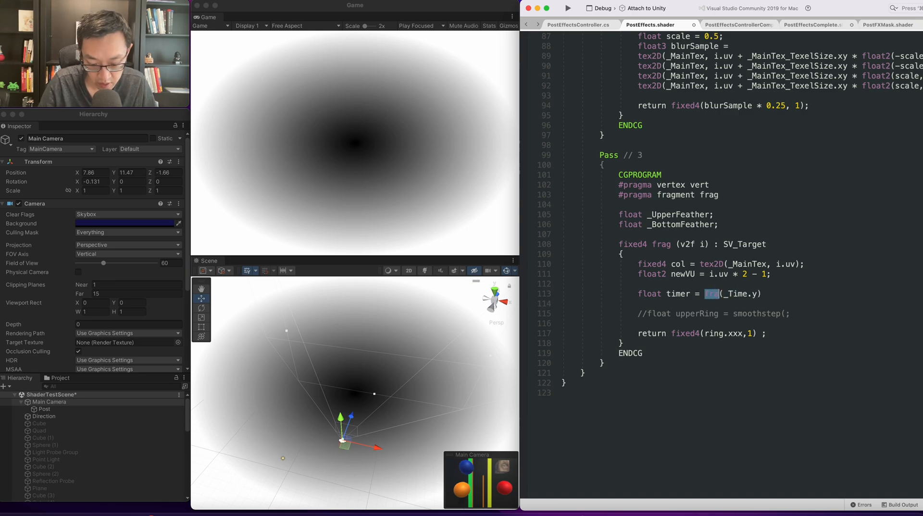
text(frac)
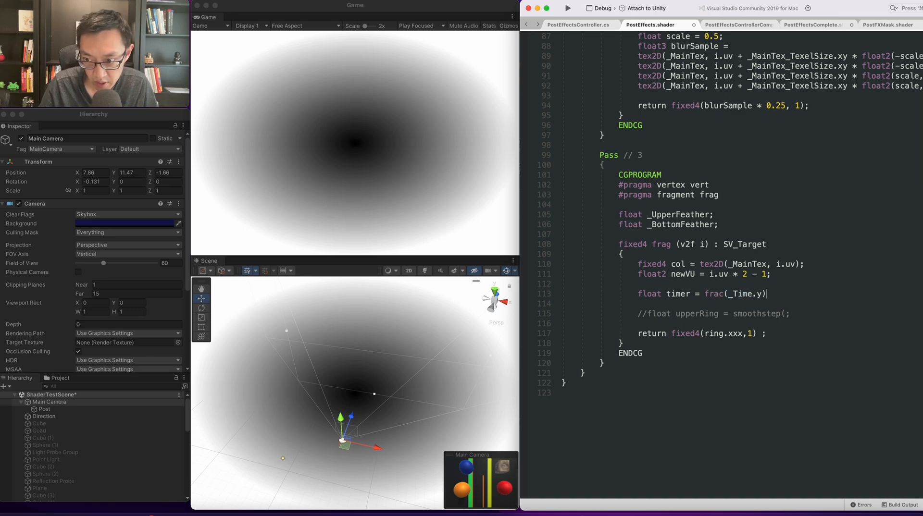
- Add float len = length(i.uv) to feed the feathered upperRing smoothstep
double_click(677, 294)
text(float l)
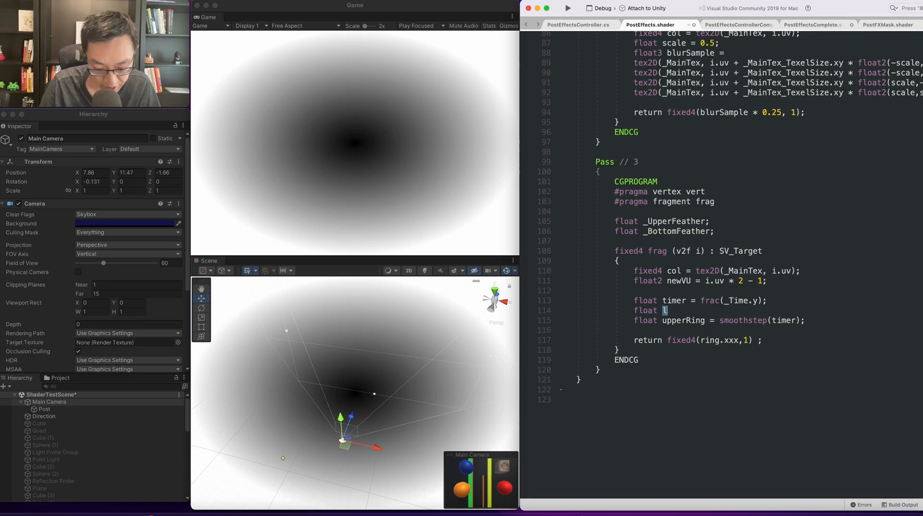
text(en =)
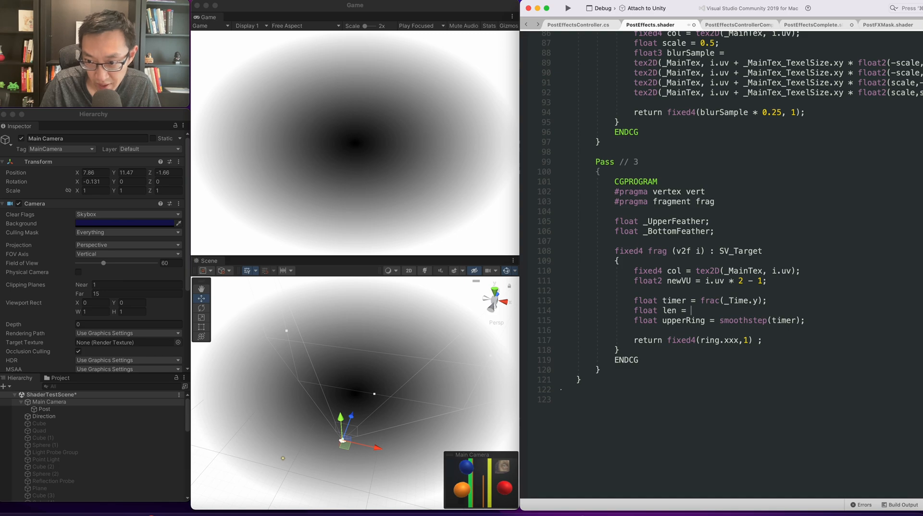
text(lengh)
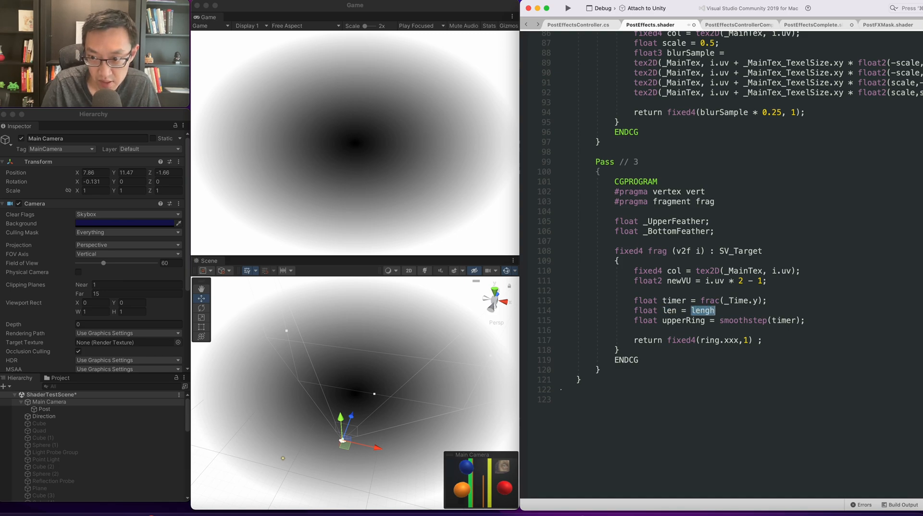
text(length())
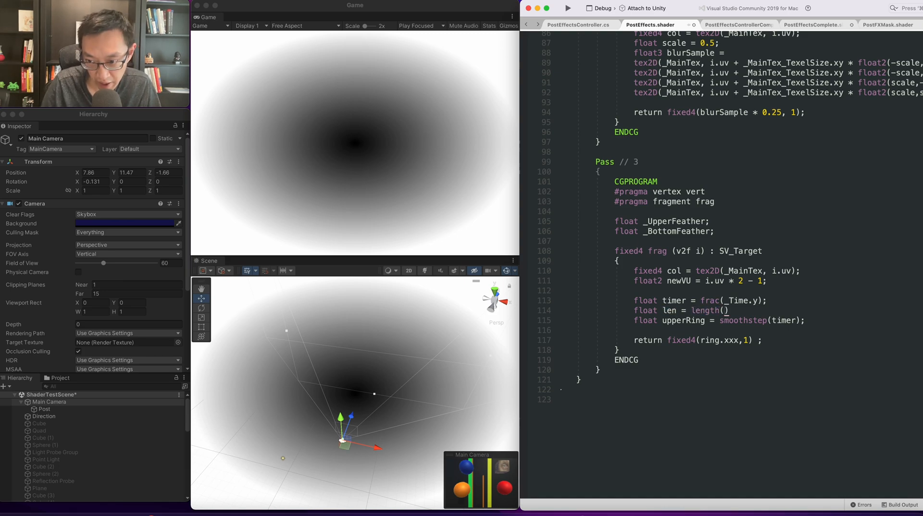
text(i.uv;)
click(720, 320)
text(len +_UpperFeather, len -_BottomFeather )
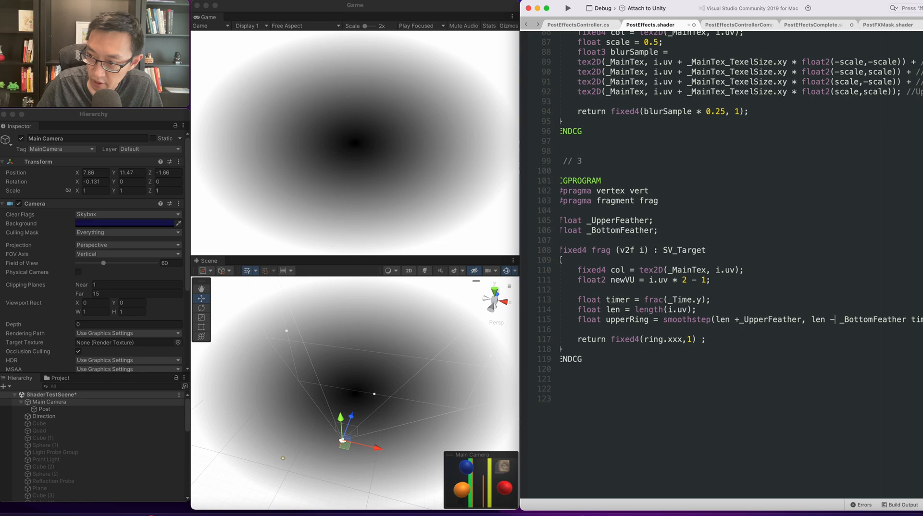
double_click(595, 230)
text(newVU)
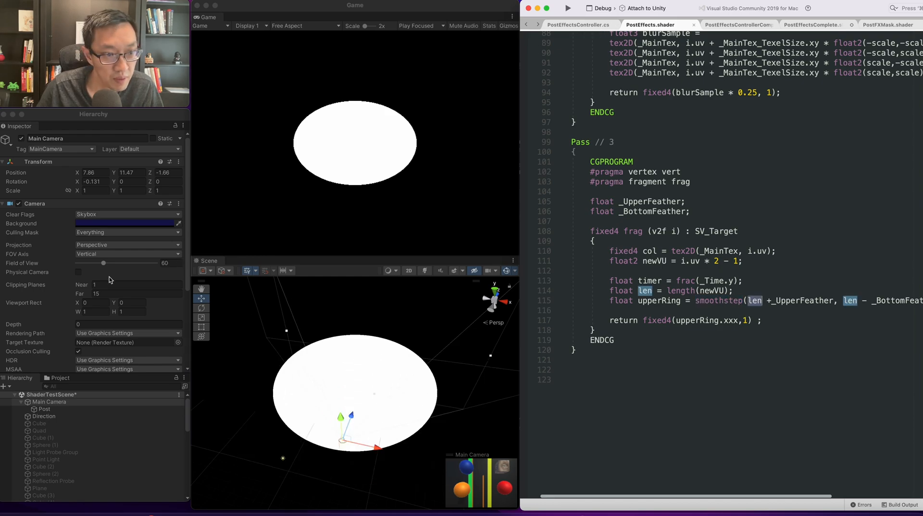
- Use length(newVU) for len, add inverseRing = 1 - upperRing, and return fixed4(inverseRing.xxx, 1)
scroll(down, 3)
text(float)
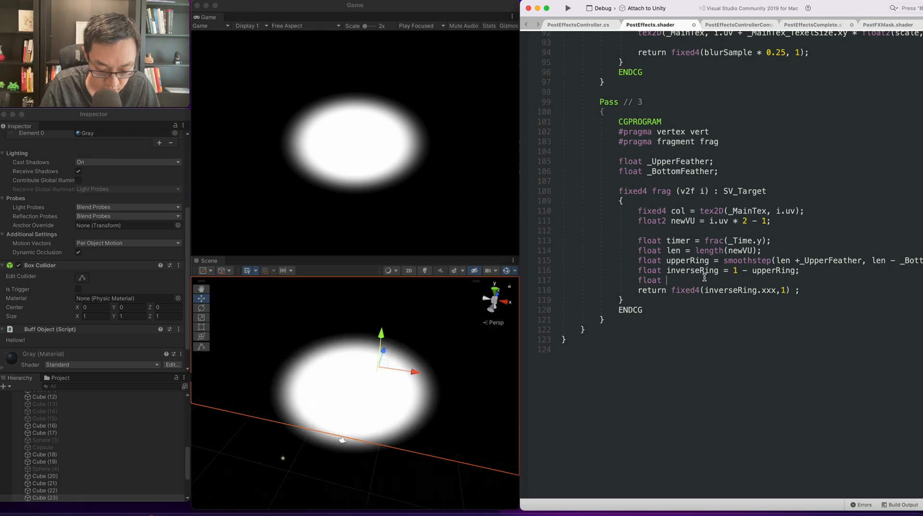
- Add float finalRing = upperRing * inverseRing, return it, and start a float2 finalUV line
text(finalRing = upperRing * inverseRing;)
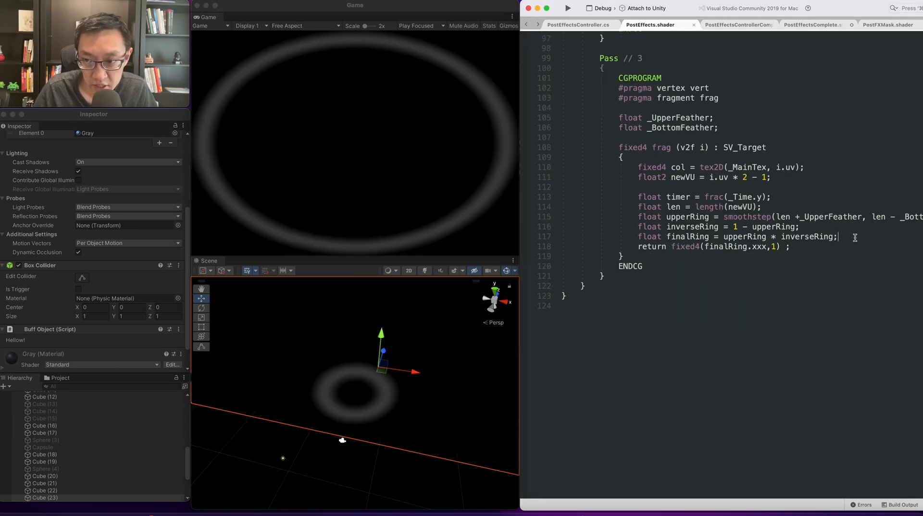
text(float)
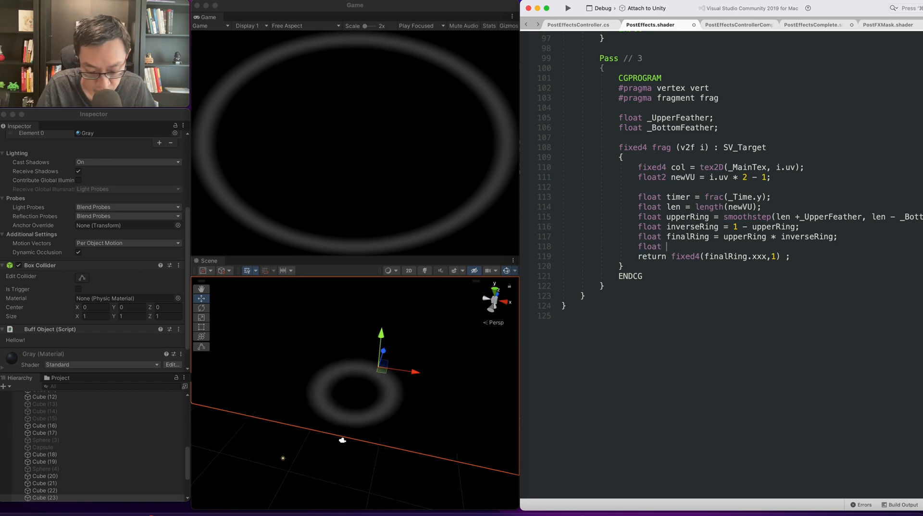
double_click(677, 246)
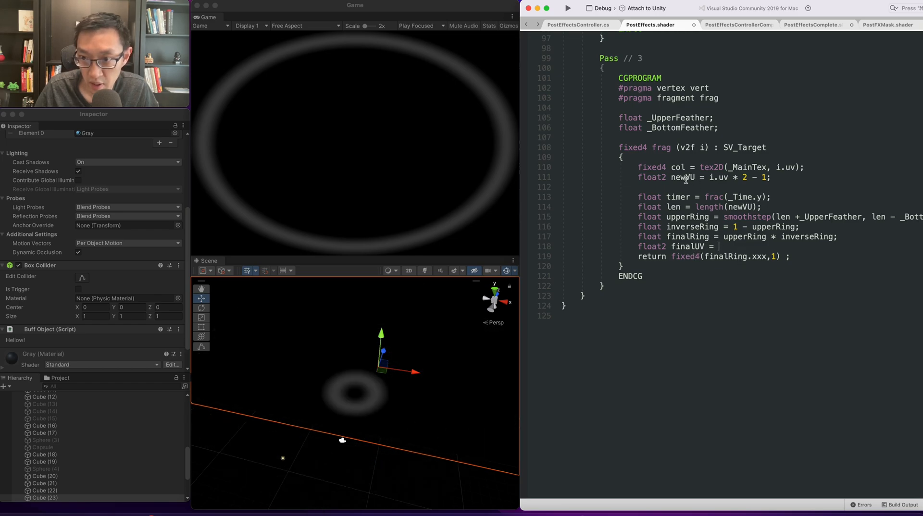
- Return fixed4(finalUV.xy,0,1), set finalUV = i.uv + newVU * finalRing, and move tex2D below
double_click(682, 177)
text( newVU * finalRing;)
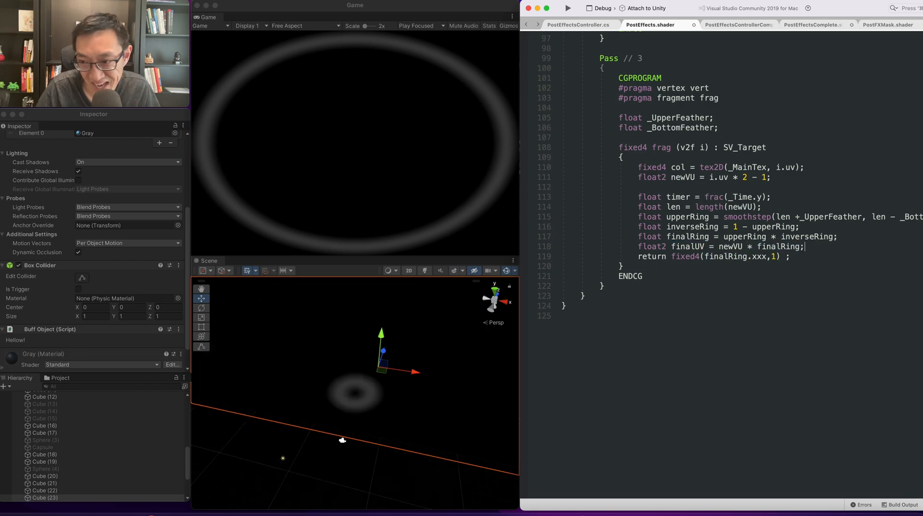
double_click(726, 257)
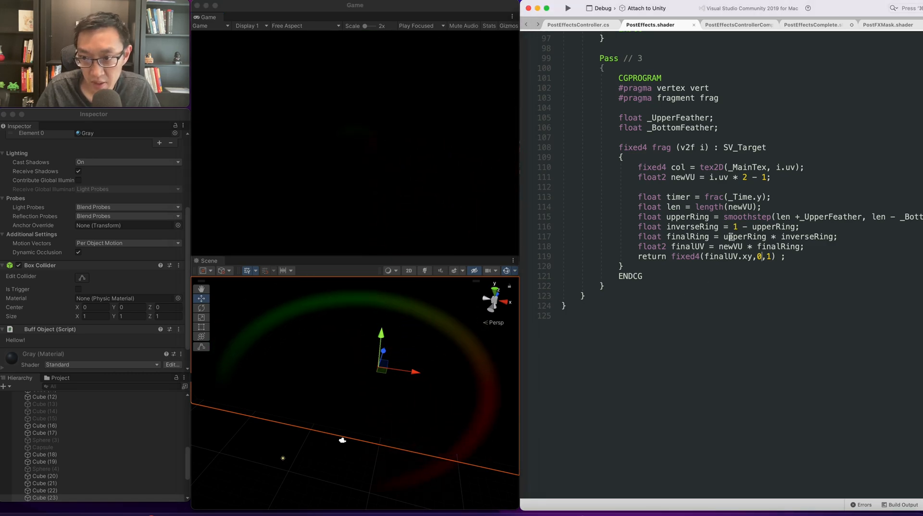
double_click(687, 246)
text( i.uv +)
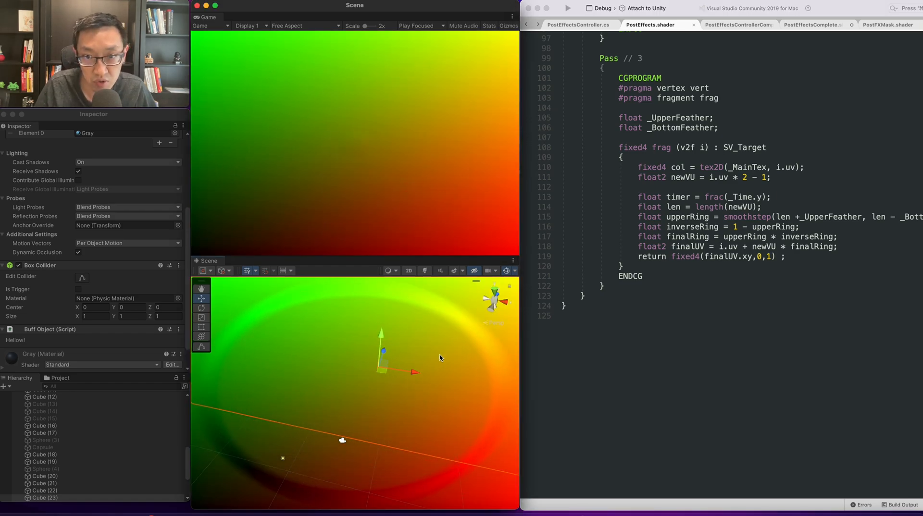
mouse_move(492, 357)
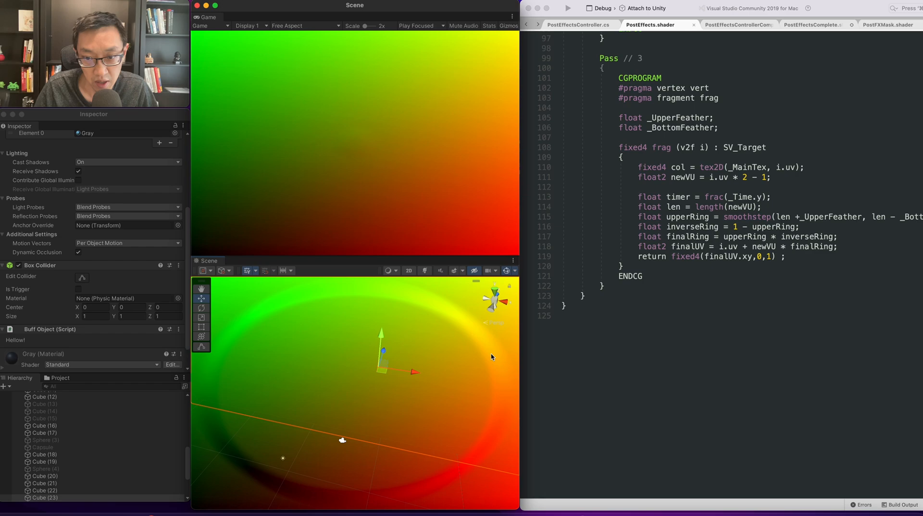
mouse_move(322, 449)
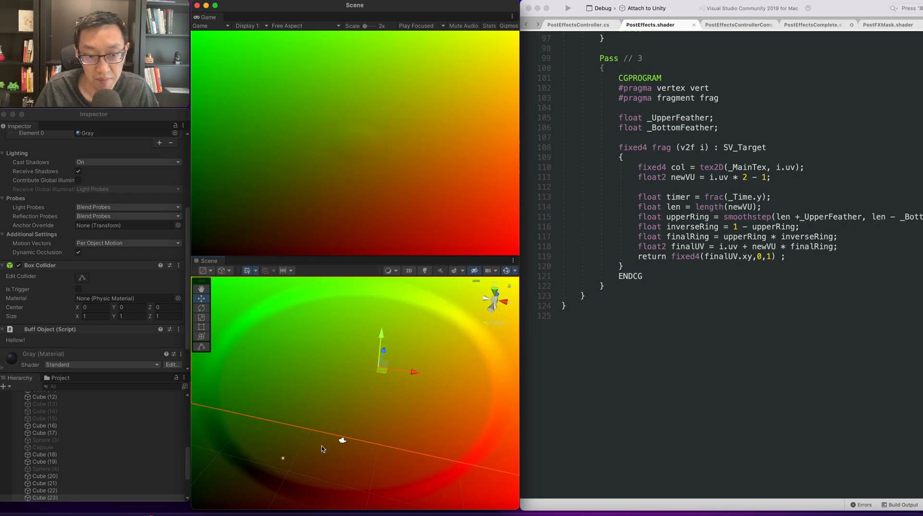
mouse_move(488, 485)
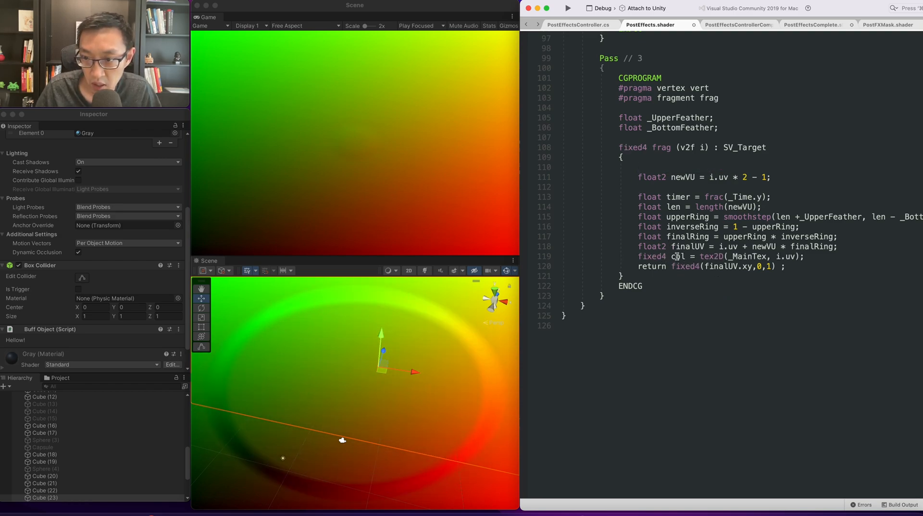
double_click(720, 266)
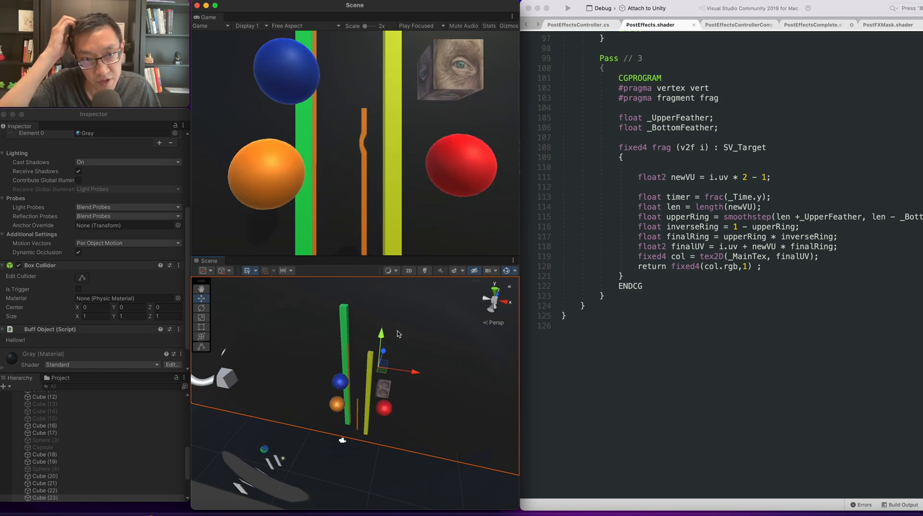
mouse_move(348, 129)
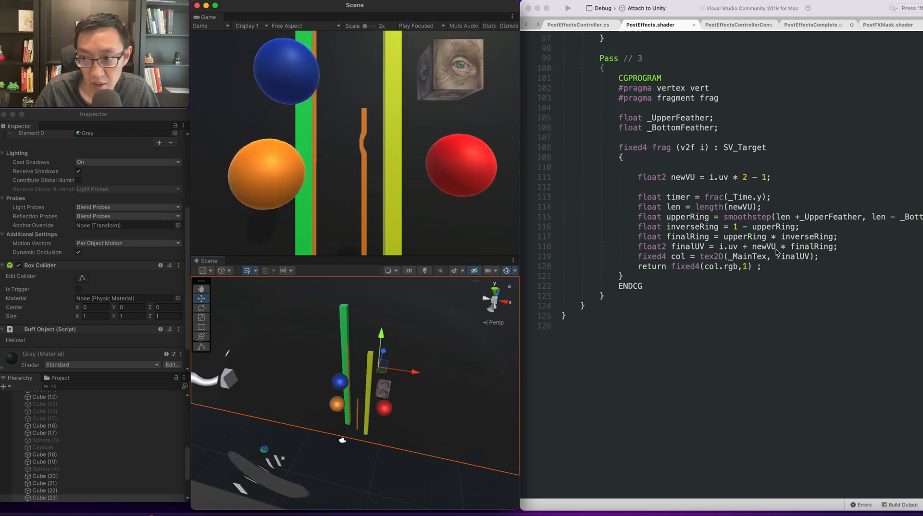
- Sample _MainTex at finalUV, return col.rgb, and change finalUV to i.uv - newVU * finalRing
double_click(793, 257)
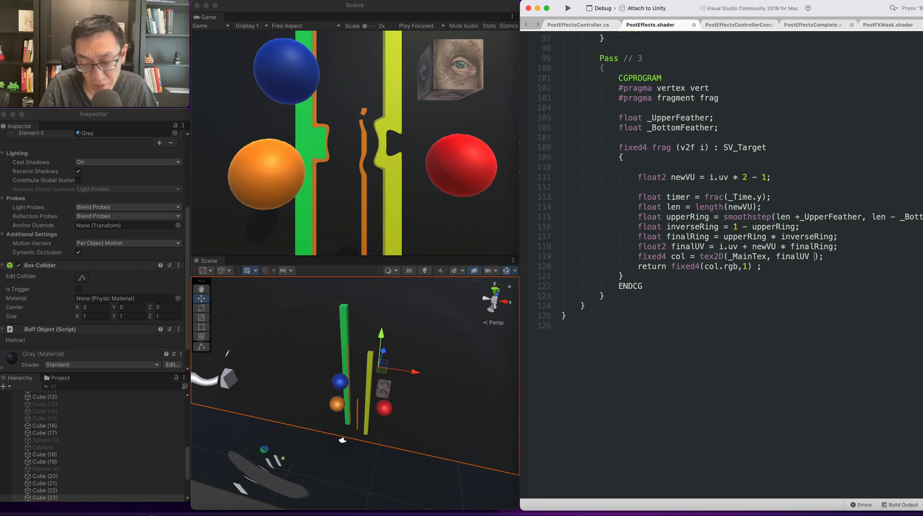
double_click(794, 257)
text(-)
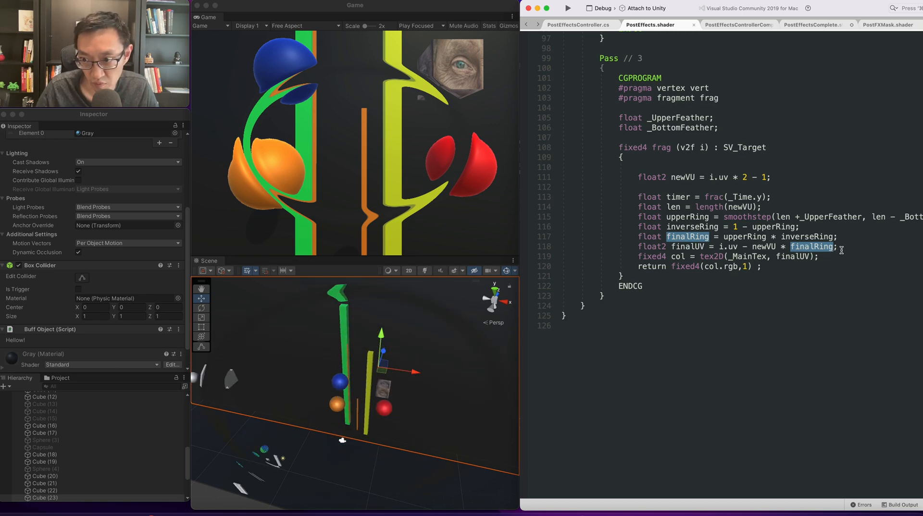
scroll(up, 3)
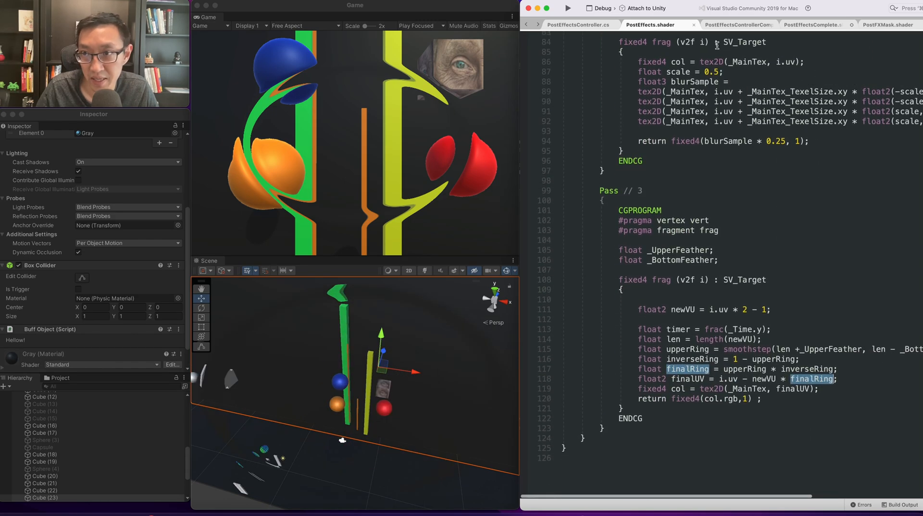
- Declare 'public float rippleIntensity;' after the feather fields in PostEffectsController.cs
click(574, 25)
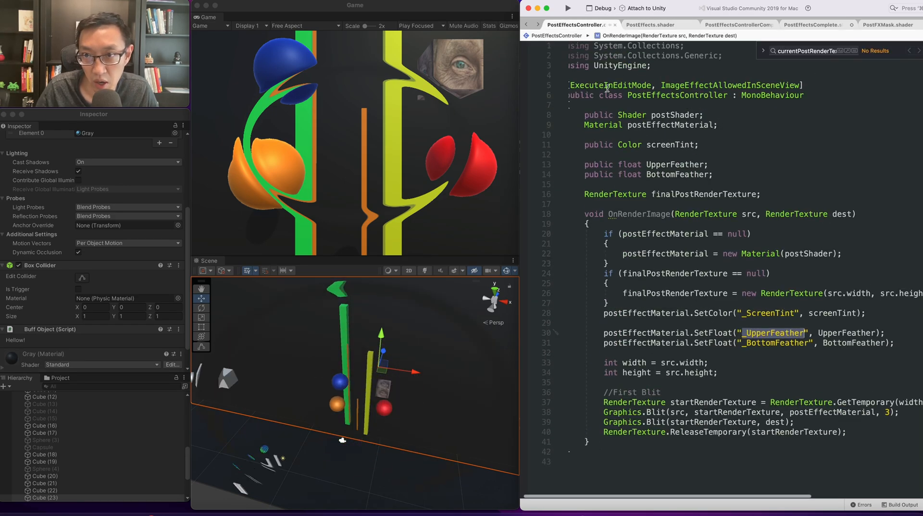
click(710, 174)
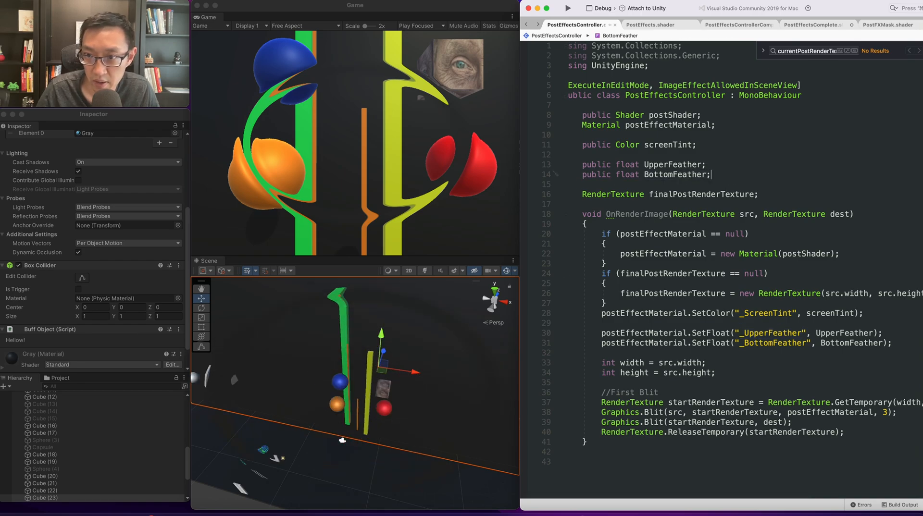
text(public float rippleIntensity;)
click(743, 352)
text(postEffectMaterial.SetFloat("_RippleIntensity", rippleIntensity);)
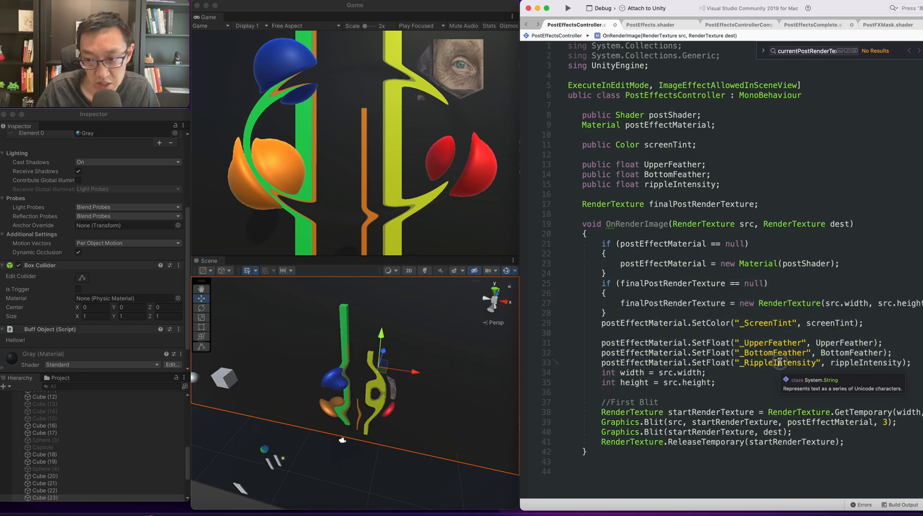
click(649, 24)
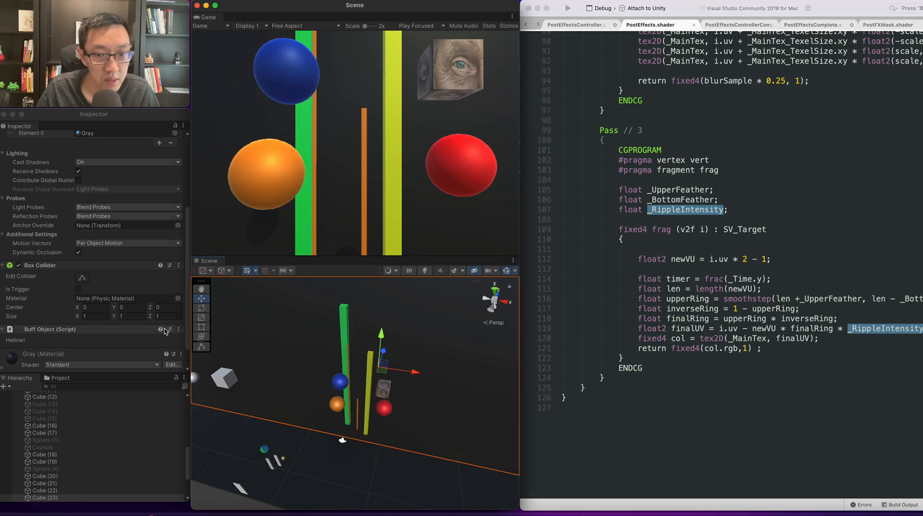
- Set the camera effect's ripple intensity to 2 and select finalUV in the shader's sampling line
click(49, 402)
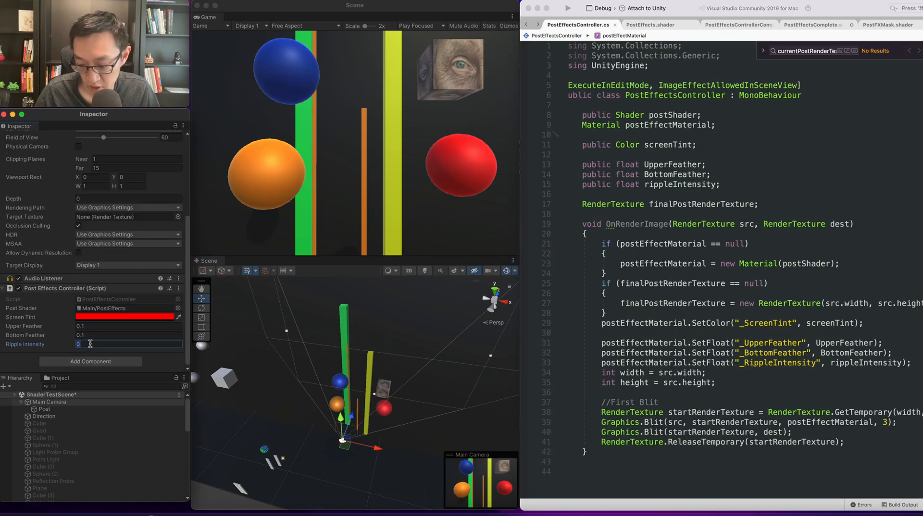
text(2)
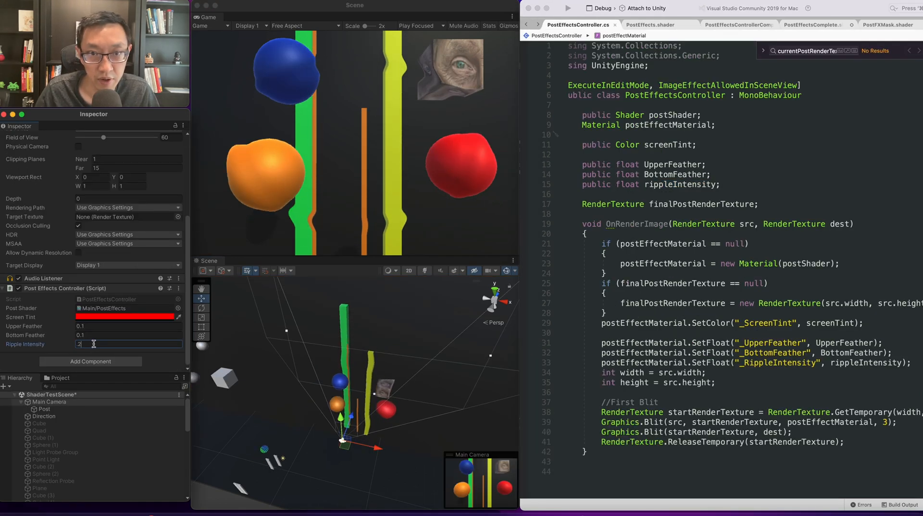
click(650, 25)
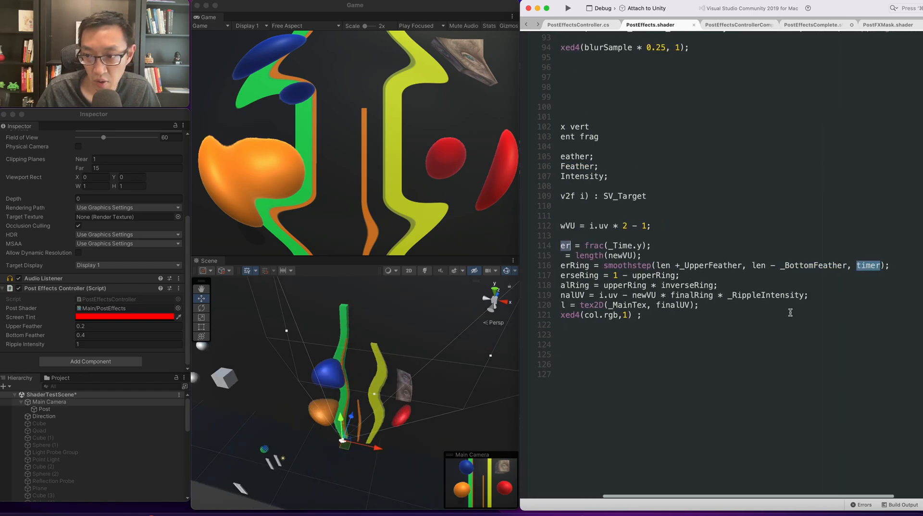
click(686, 306)
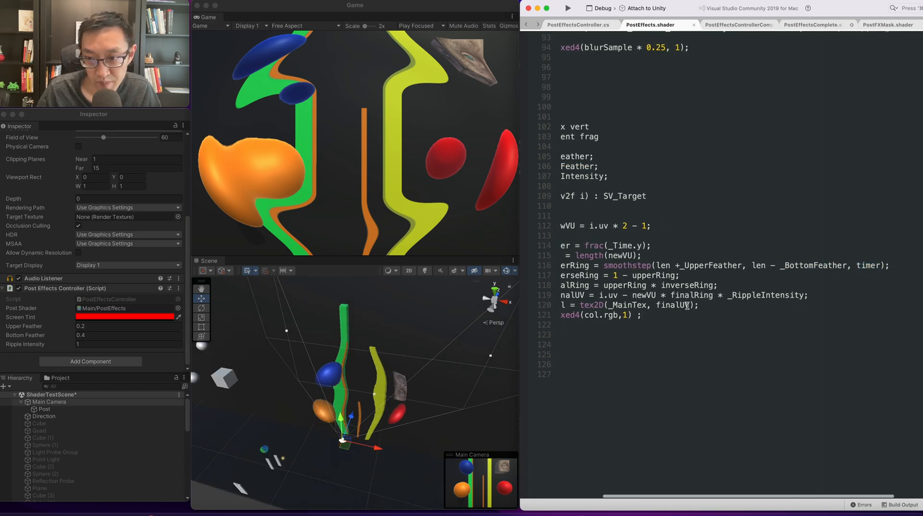
double_click(768, 295)
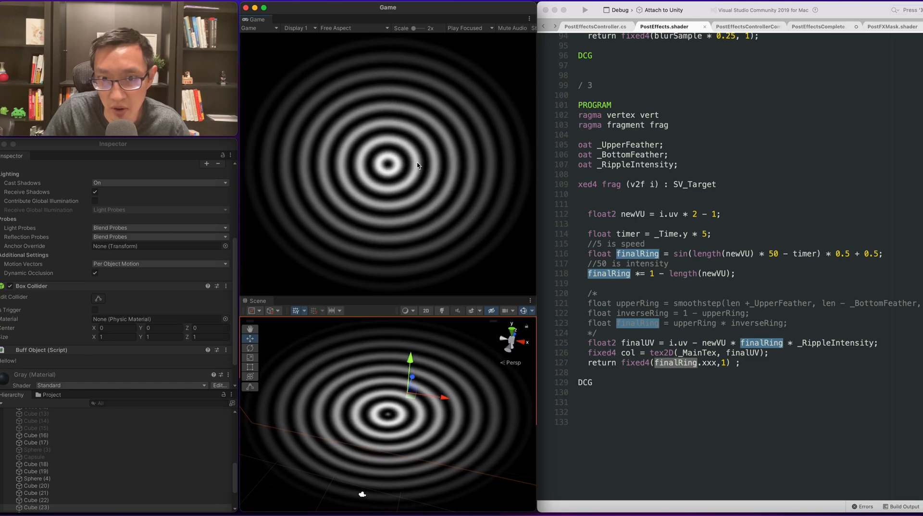
mouse_move(660, 242)
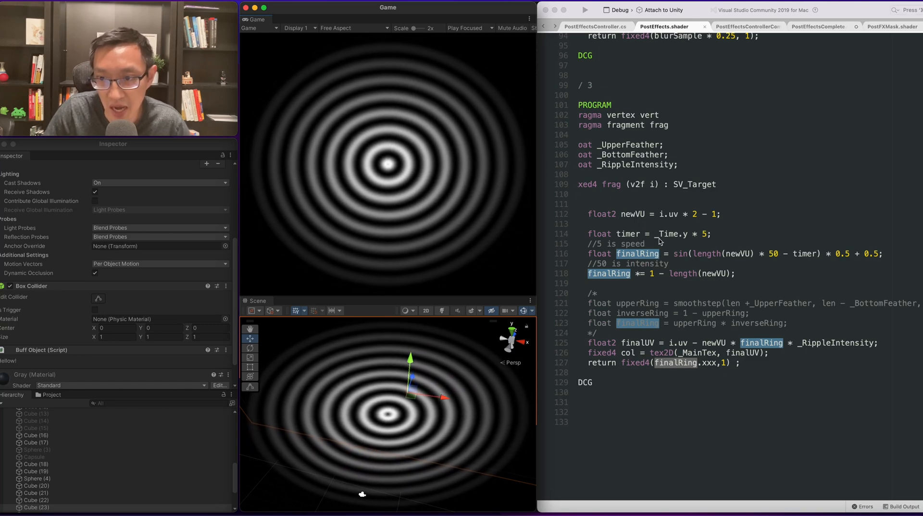